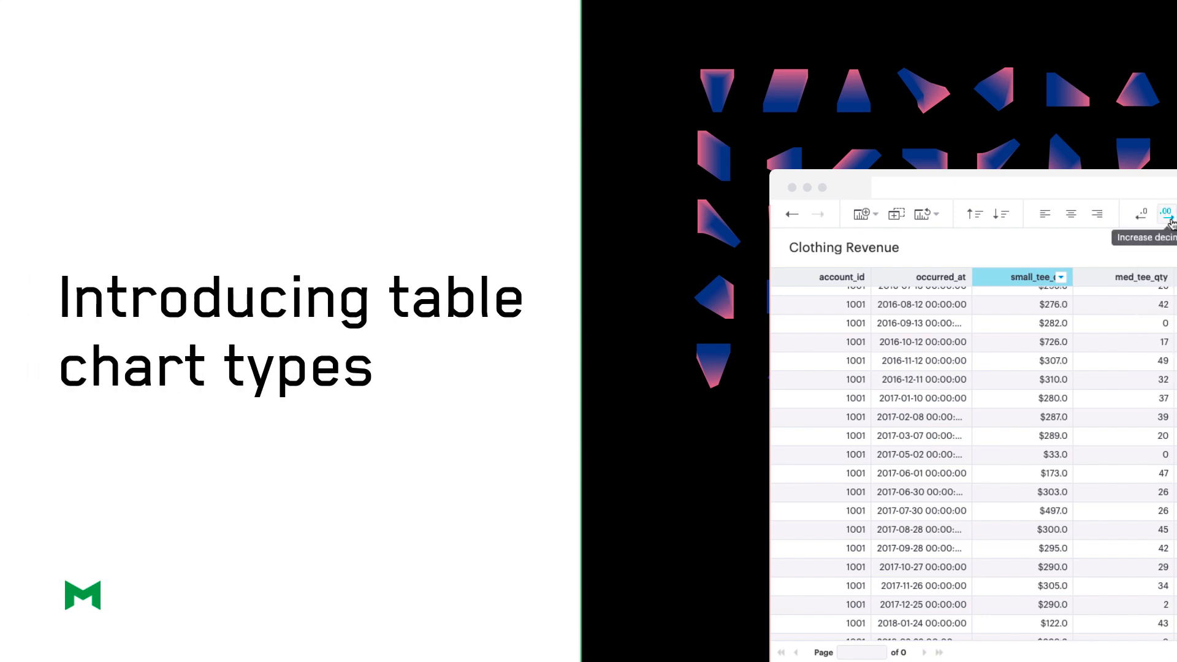
Skip past the intro to show Query 2's SQL and its 100-row results
click(1164, 213)
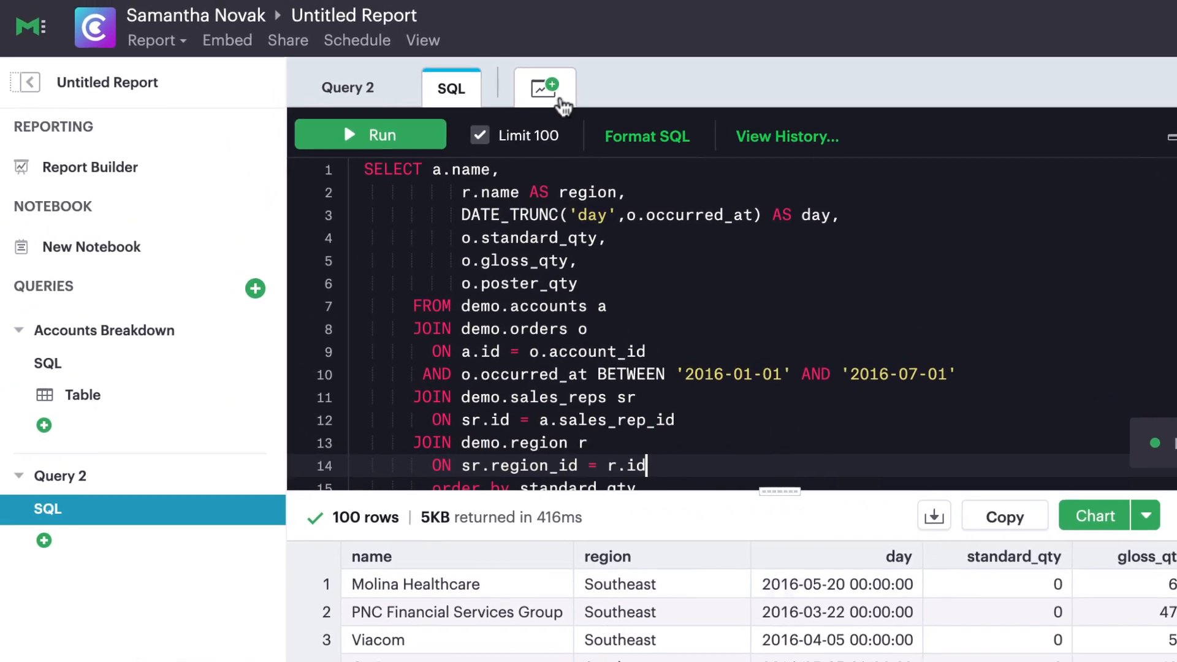
Create a new Table chart for Query 2, named Account Orders
click(545, 84)
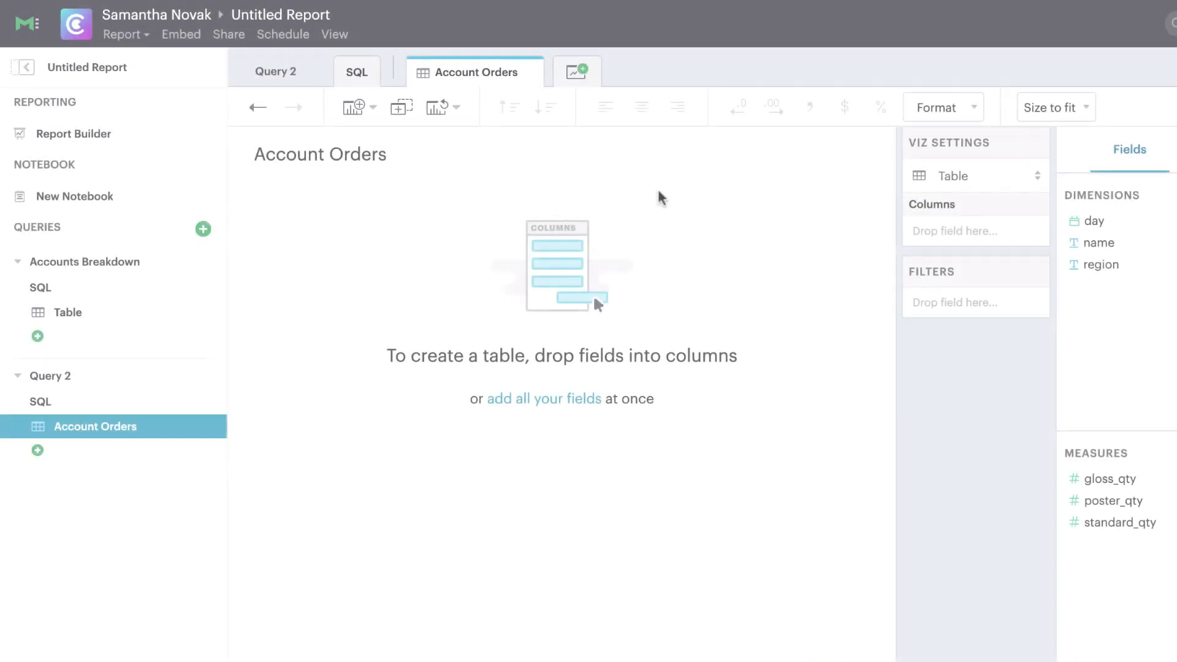
click(975, 175)
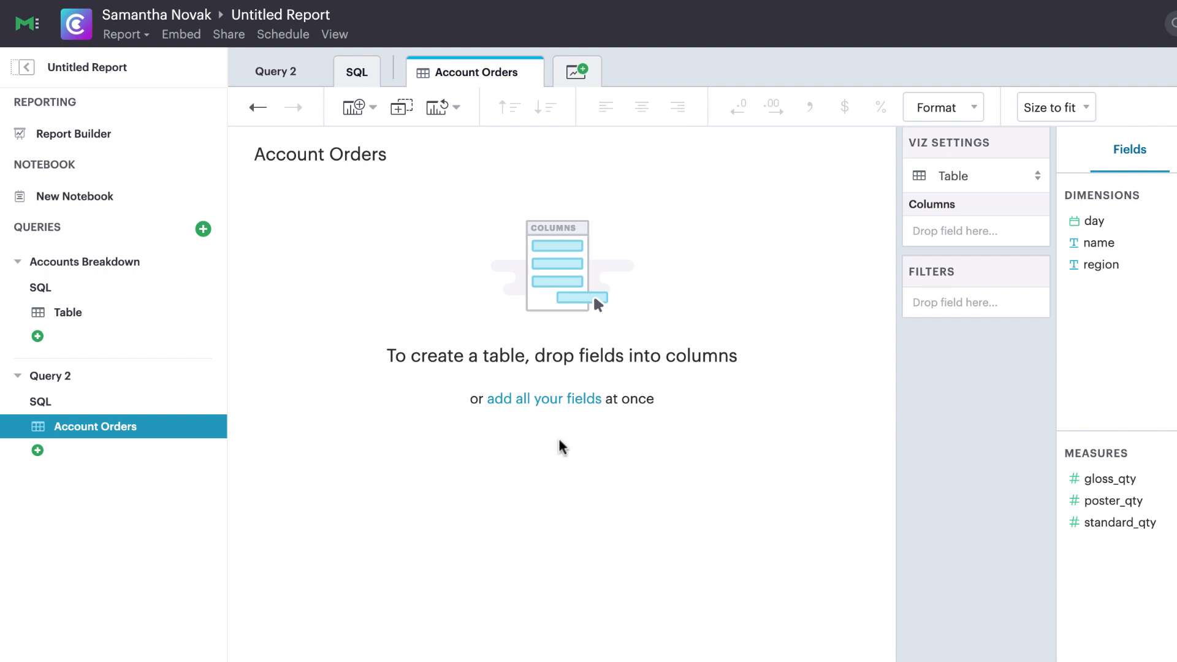
mouse_move(544, 398)
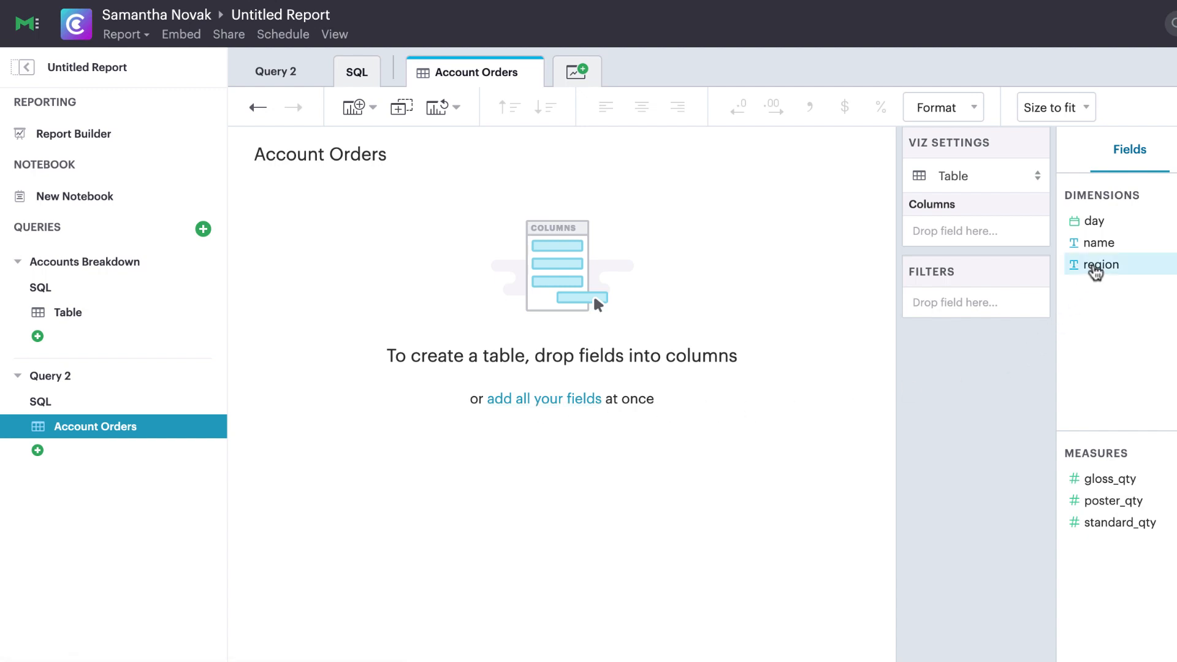
Add region and name from Dimensions as columns of the Account Orders table
drag(1101, 264, 975, 231)
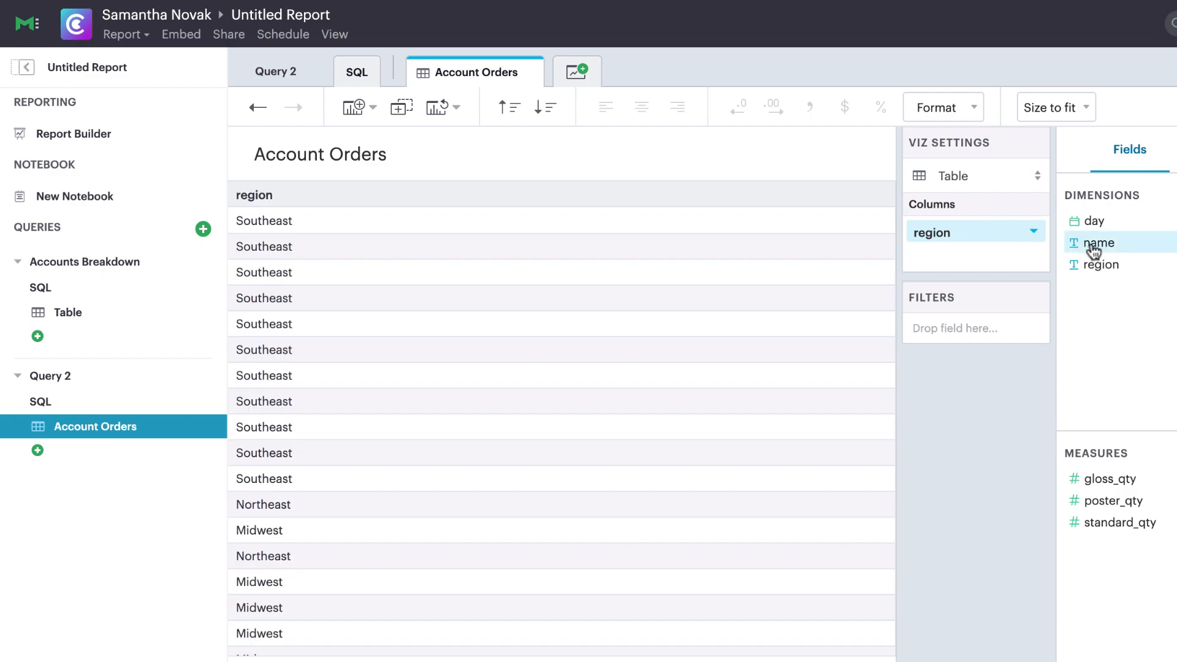
click(1098, 243)
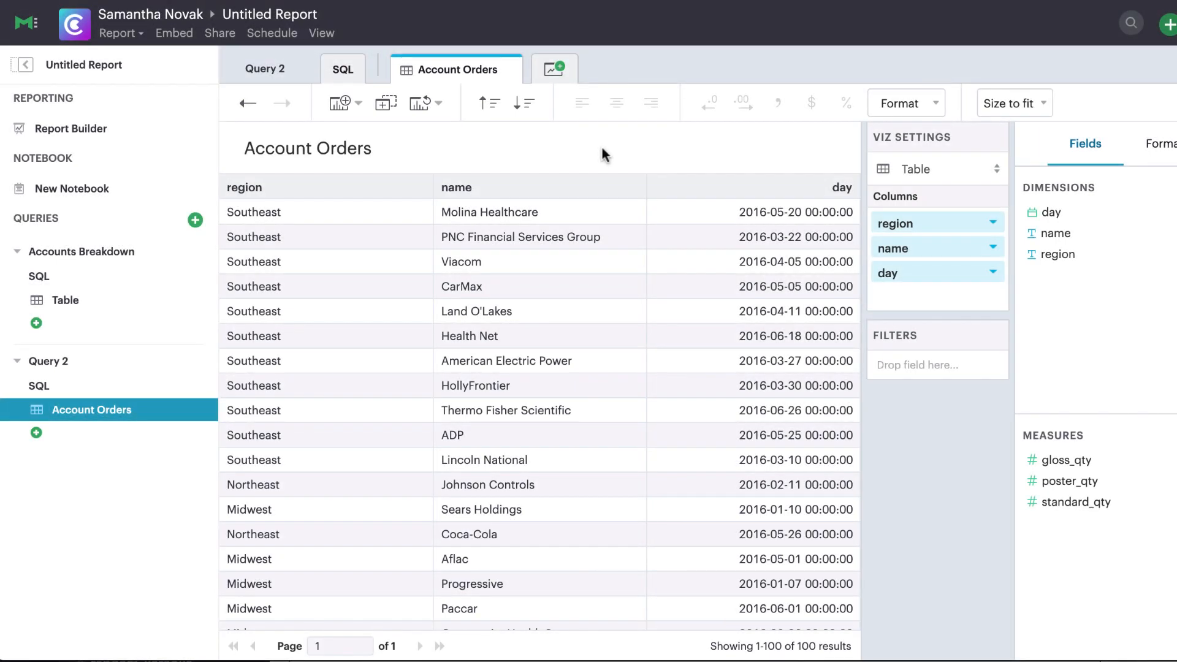
mouse_move(489, 103)
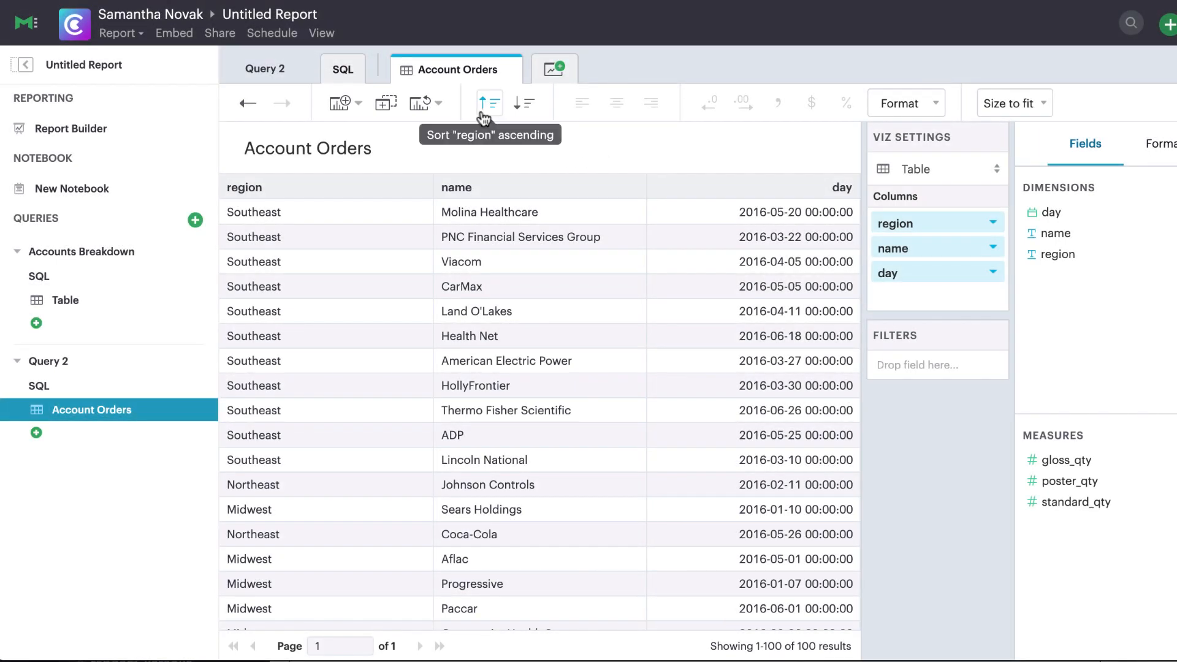
Sort the table ascending by region, then ascending by name
click(488, 104)
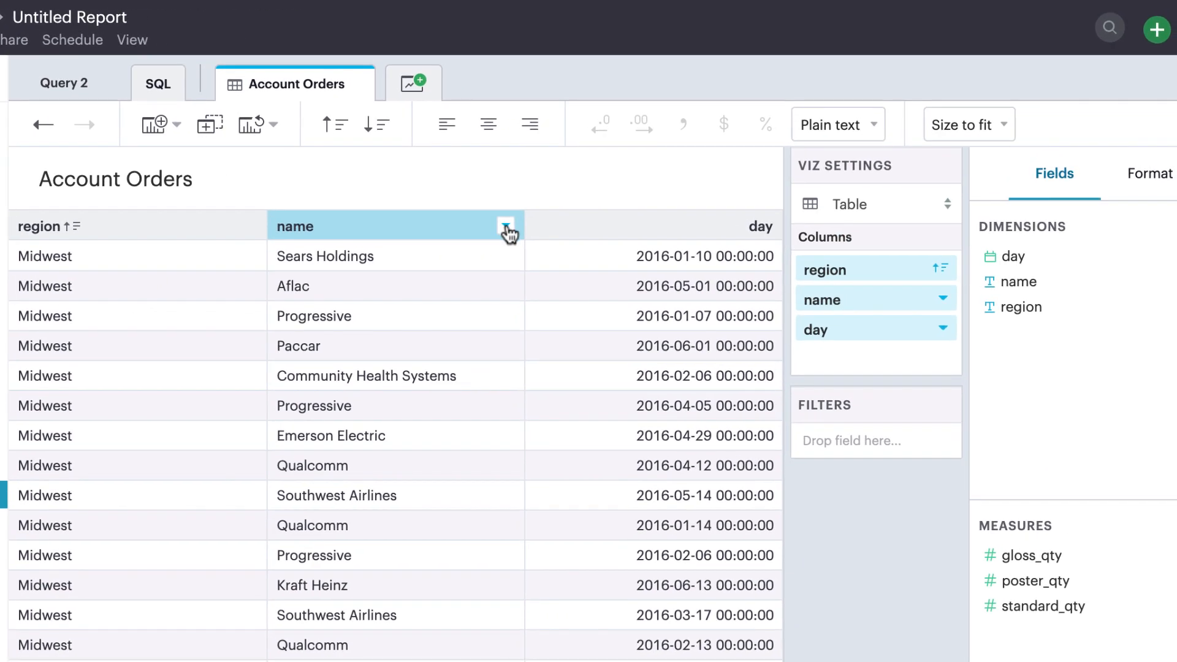
click(506, 226)
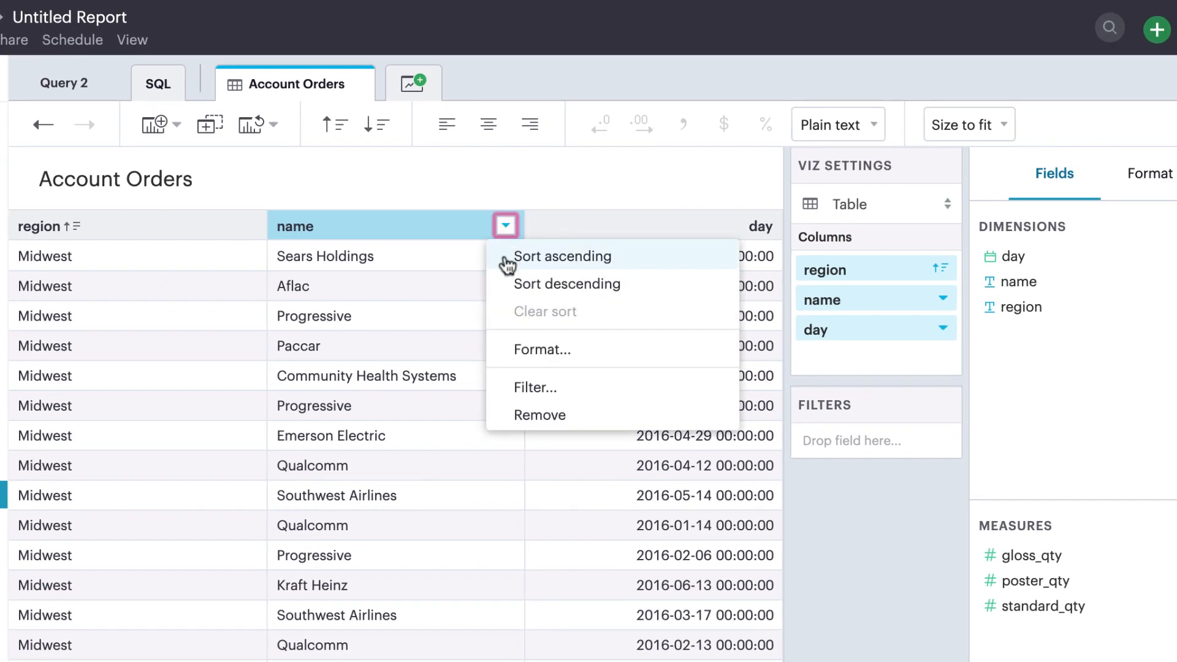
click(563, 256)
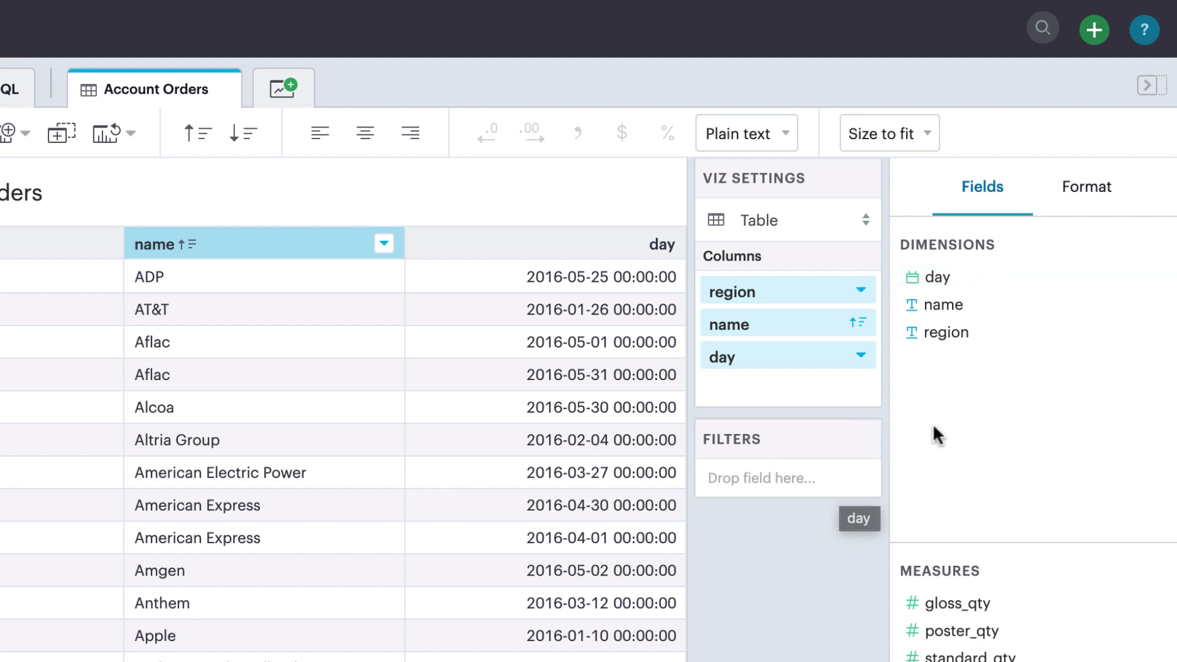
click(663, 243)
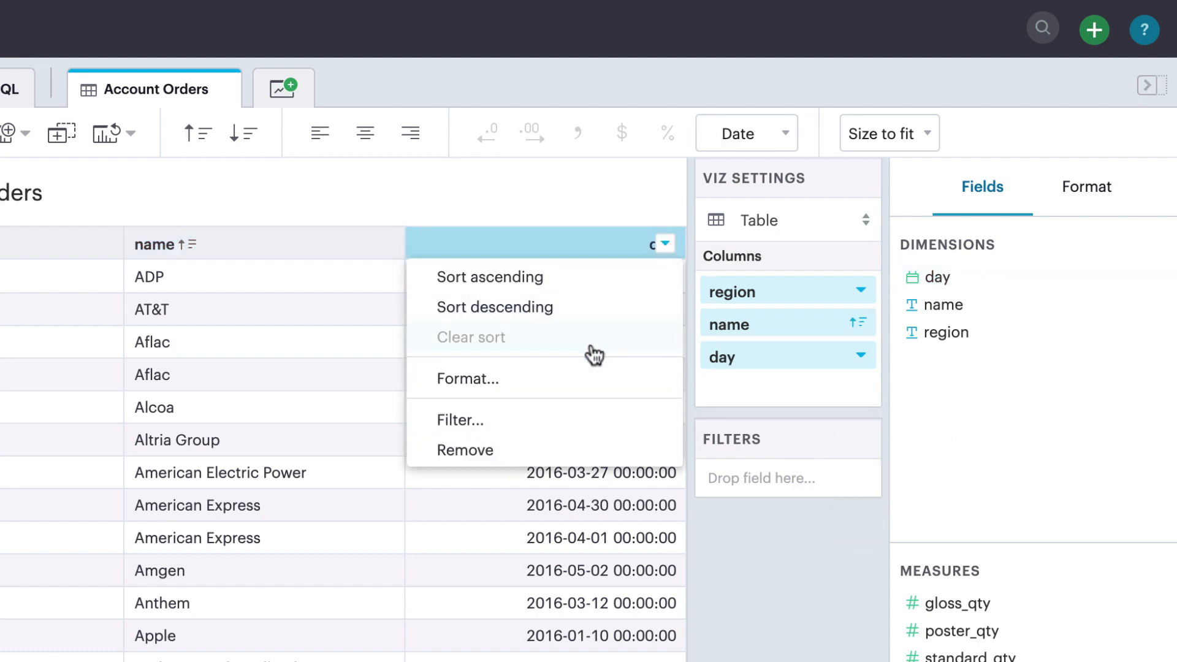
Filter the day column to a Range of Dates starting 2016-01-08
click(460, 419)
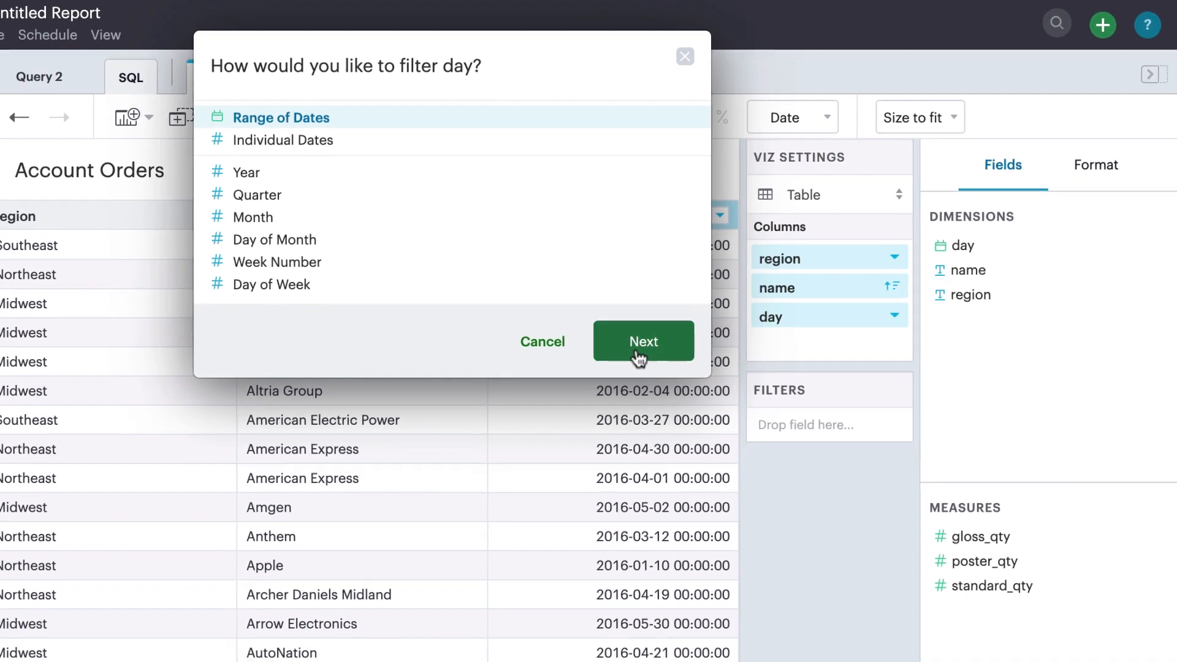
click(643, 341)
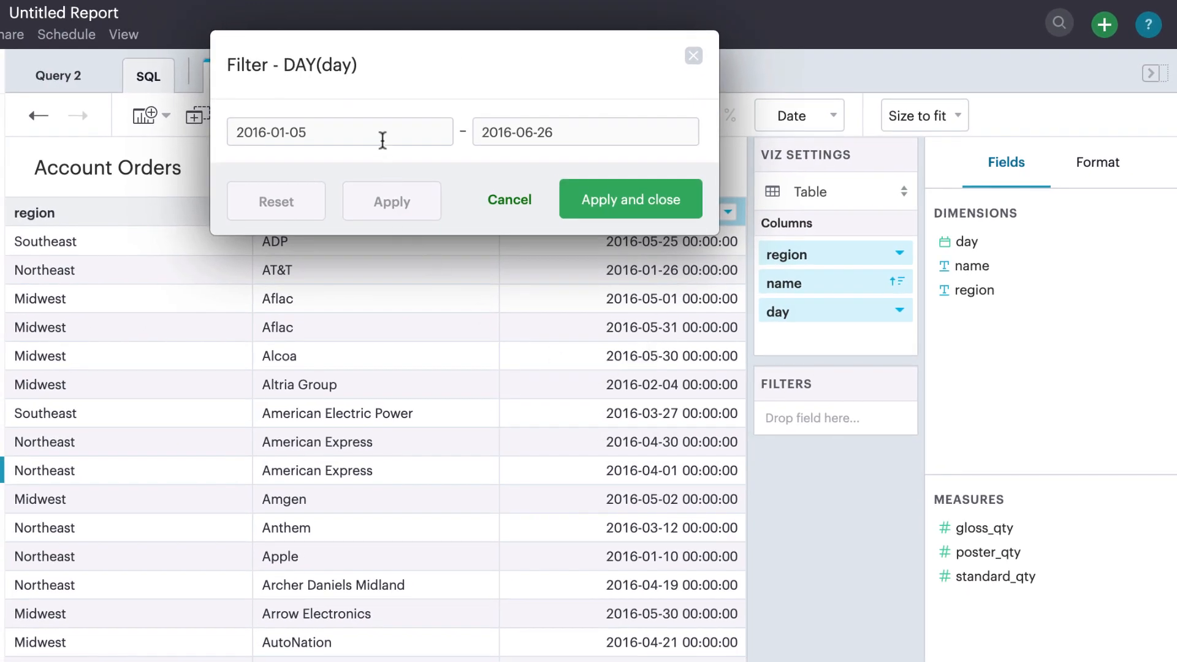
text(2016-01-08)
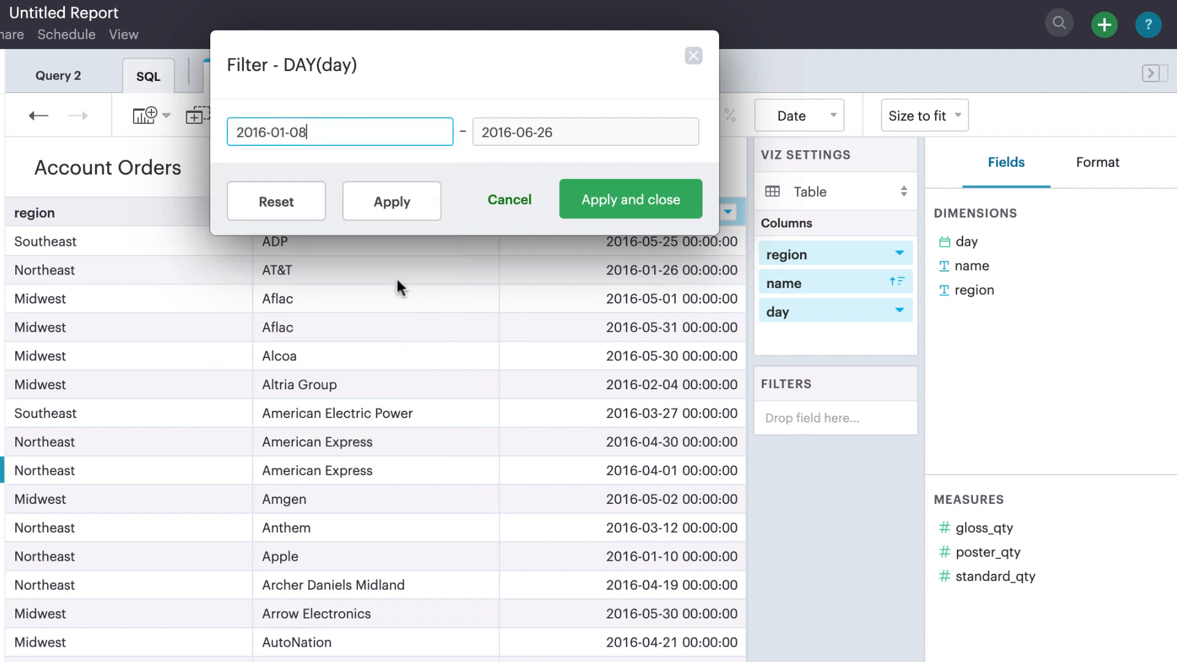
click(585, 131)
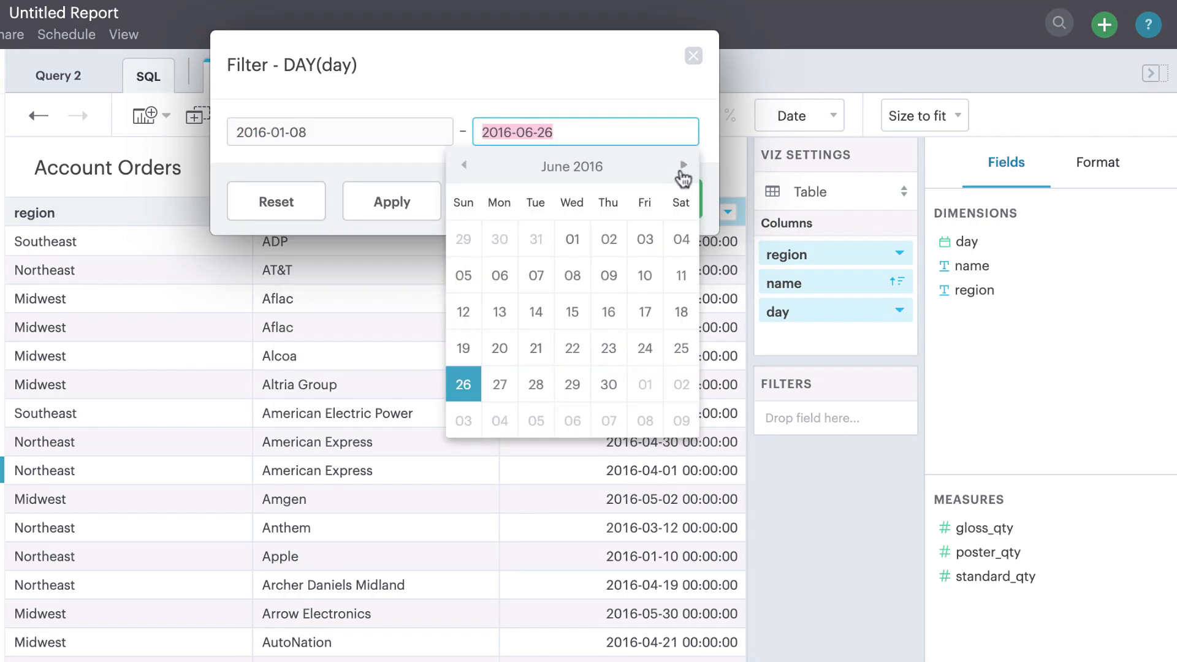
click(391, 201)
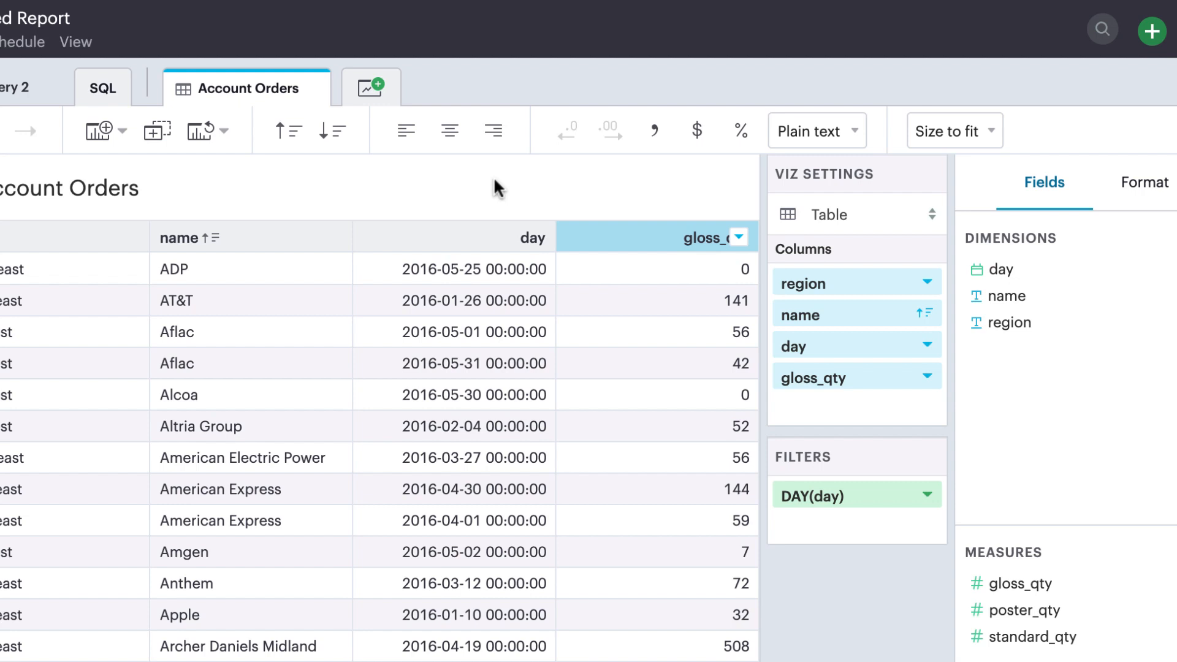
Format the gloss_qty column values as Short number
click(448, 130)
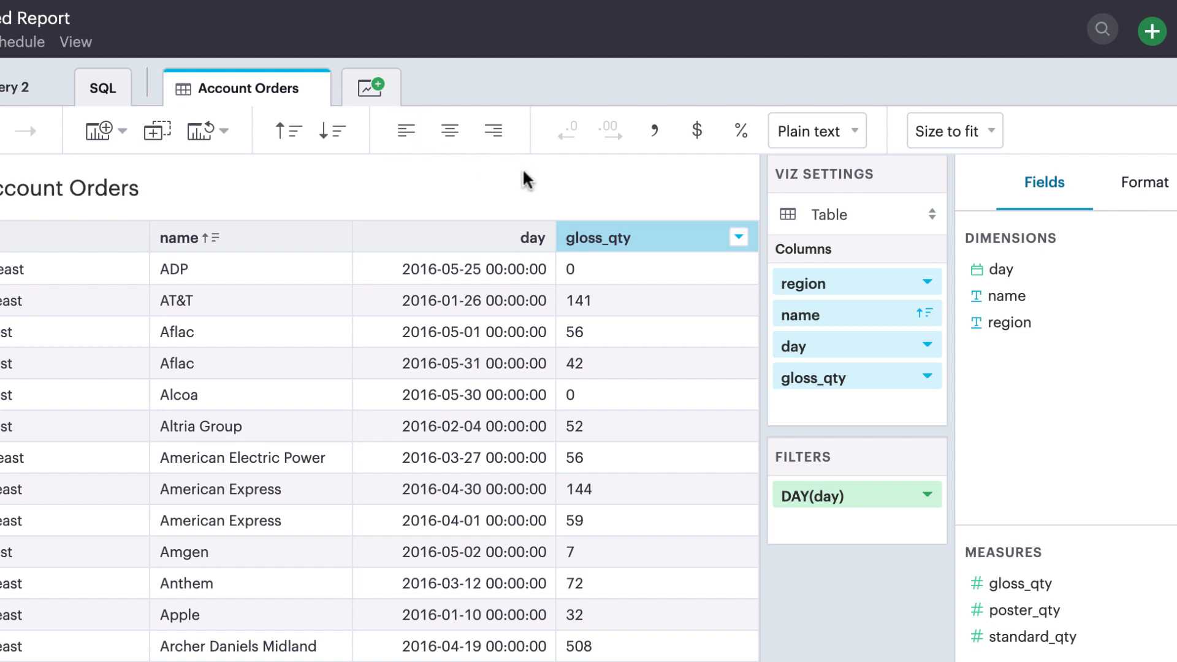
click(817, 130)
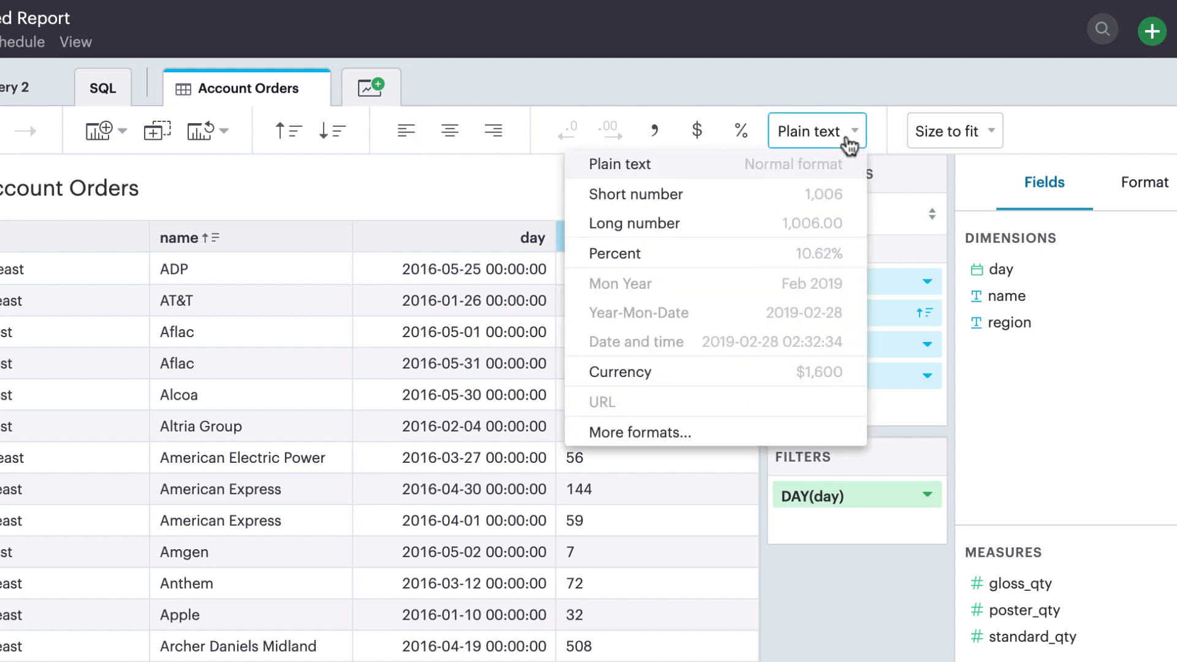
mouse_move(758, 202)
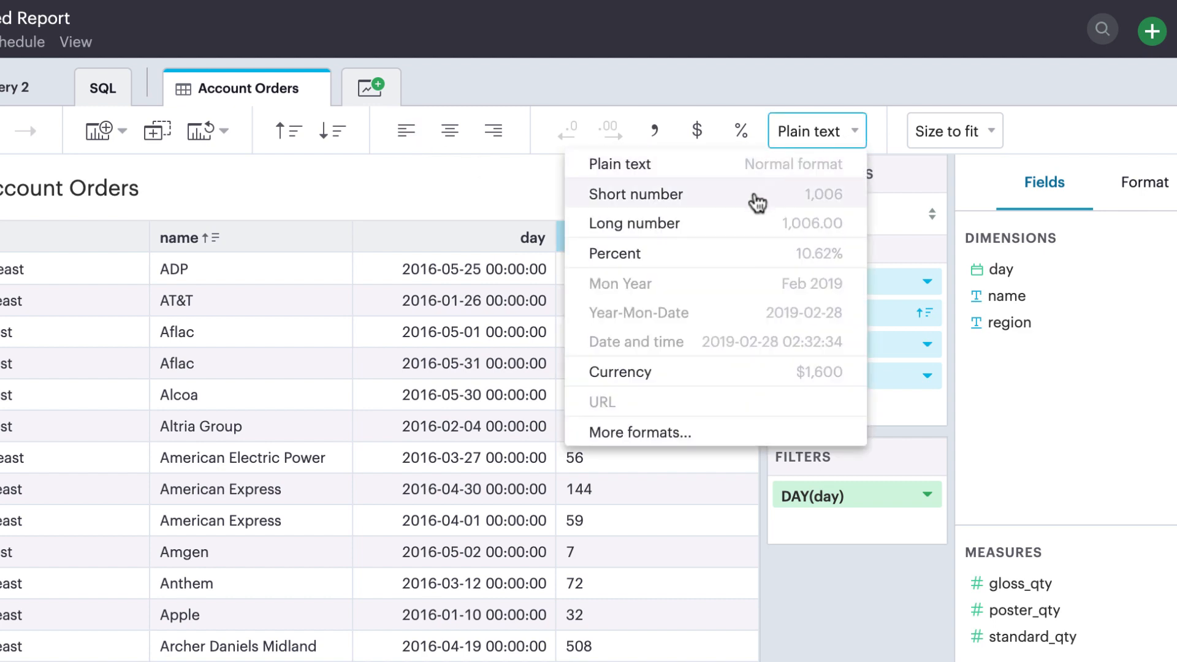
click(636, 194)
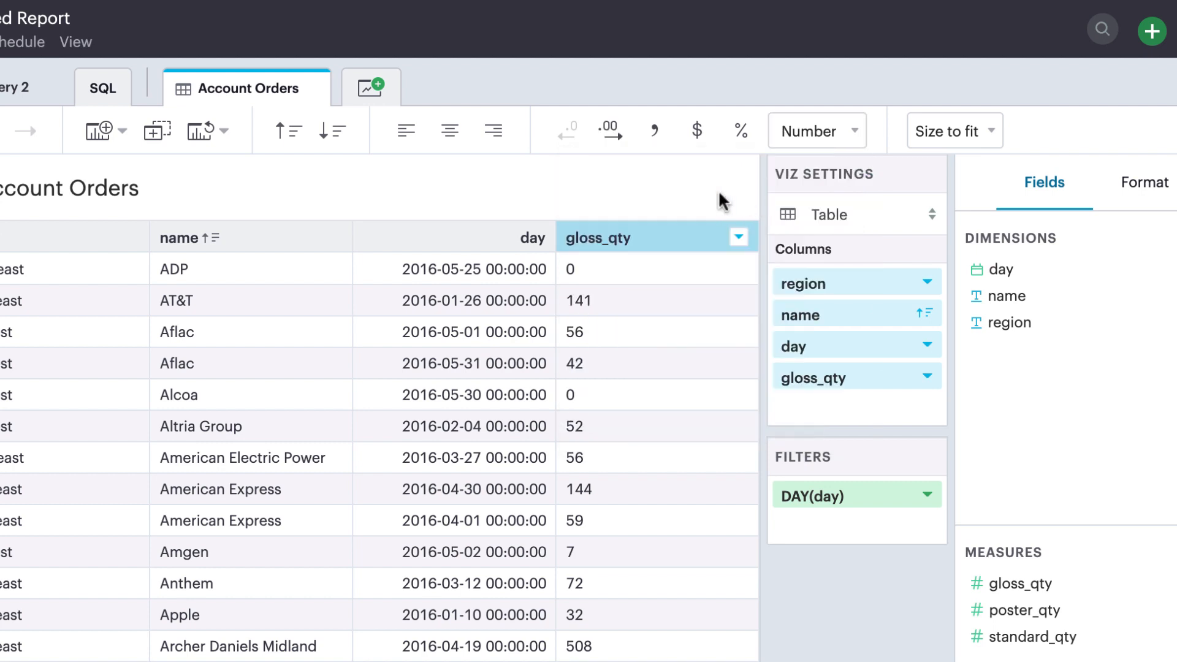
click(611, 130)
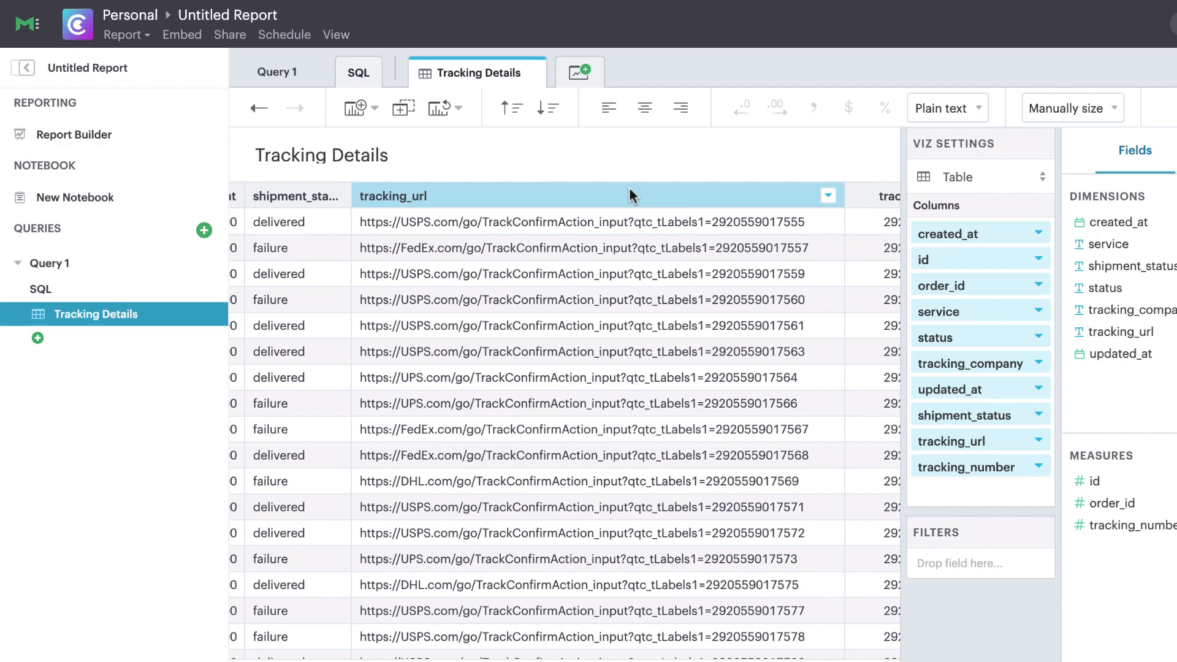
Format tracking_url values as URL links and pick a new link colour
click(944, 107)
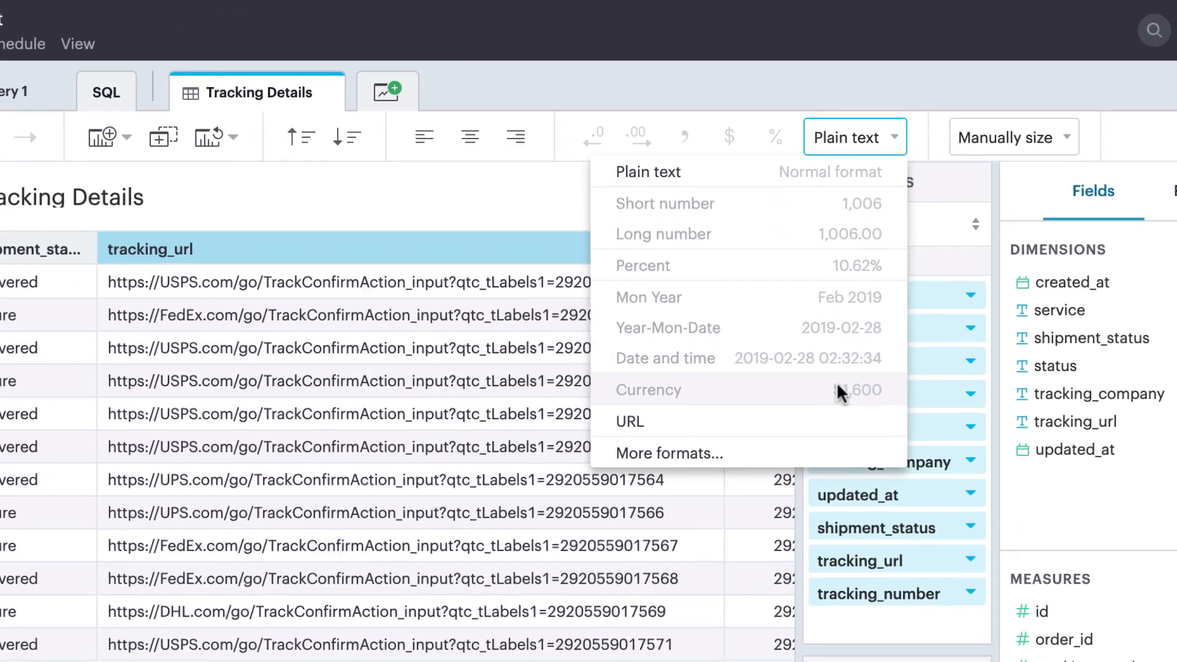
click(629, 421)
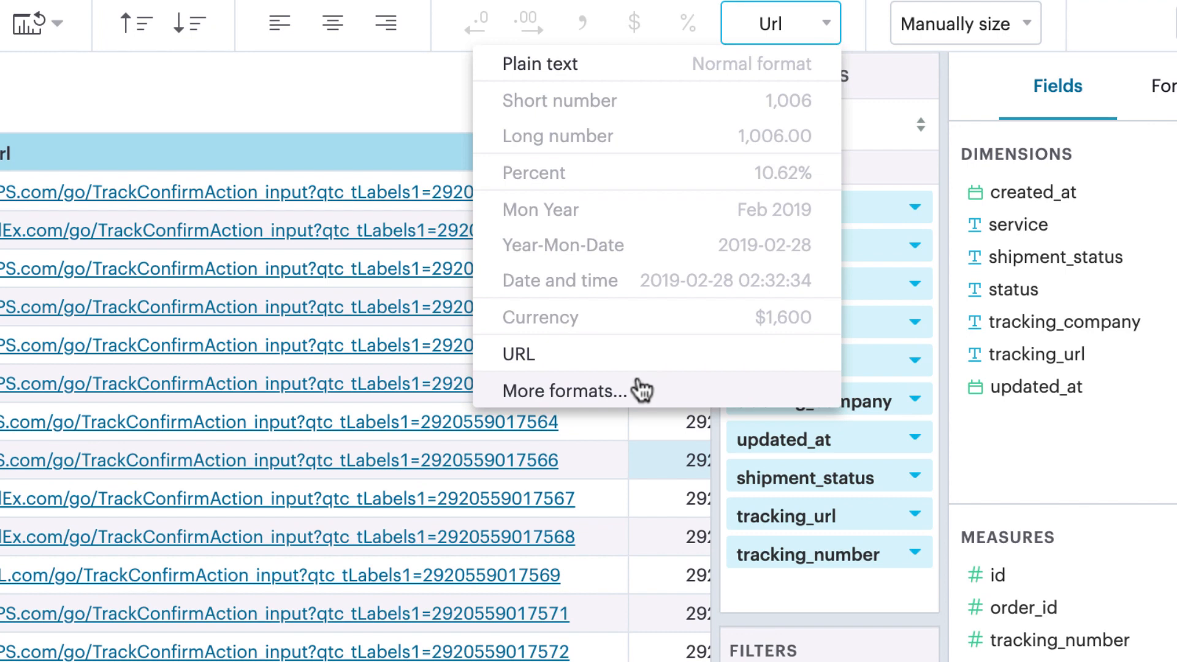
click(603, 152)
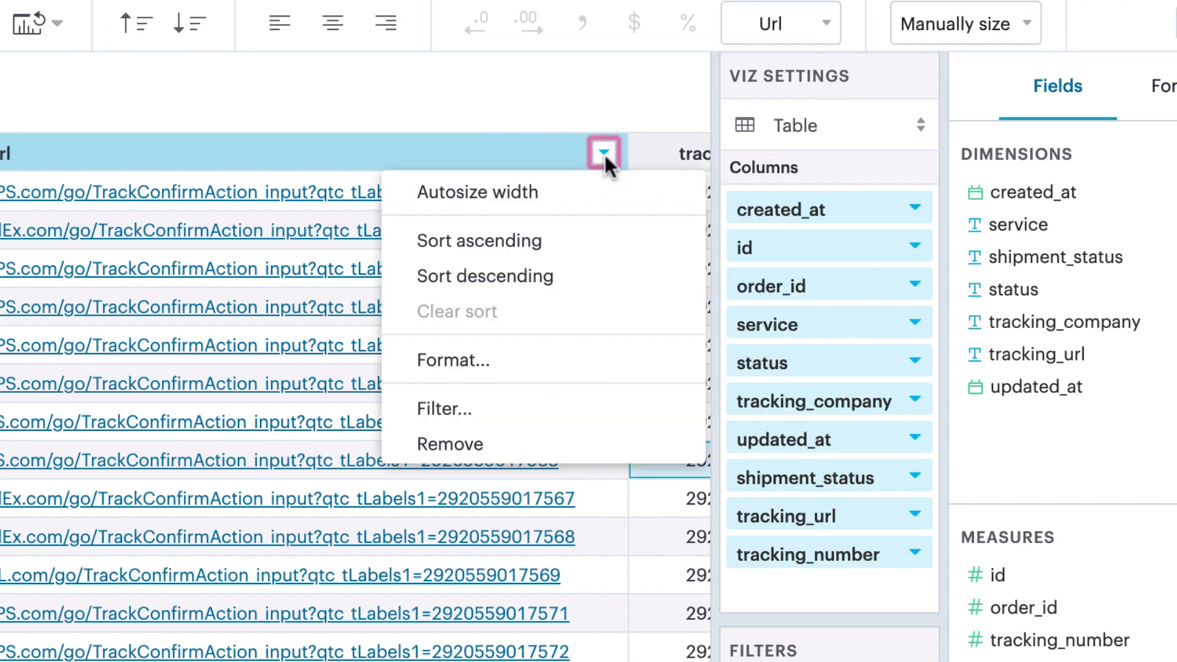
click(454, 361)
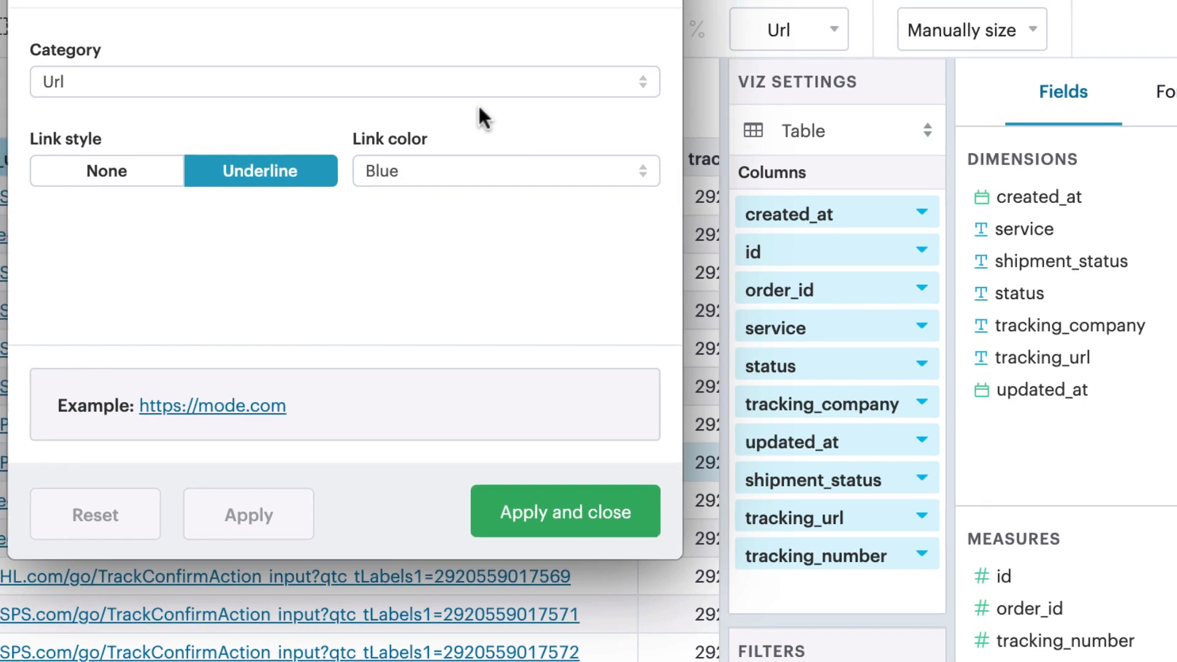
click(552, 178)
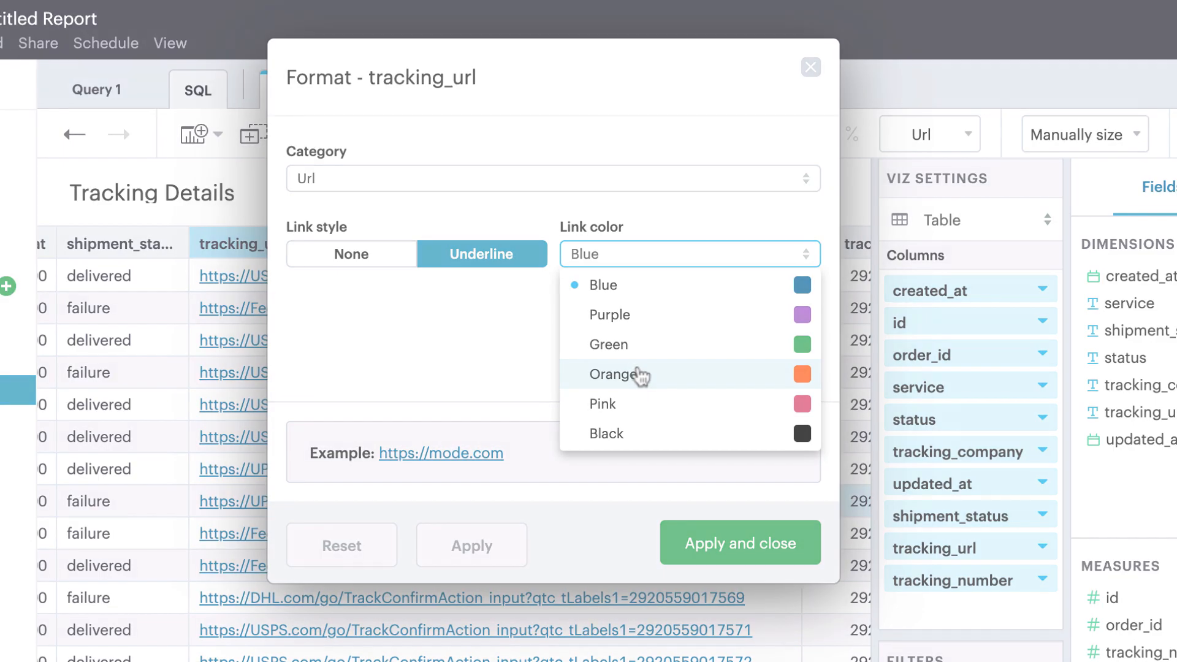
click(739, 543)
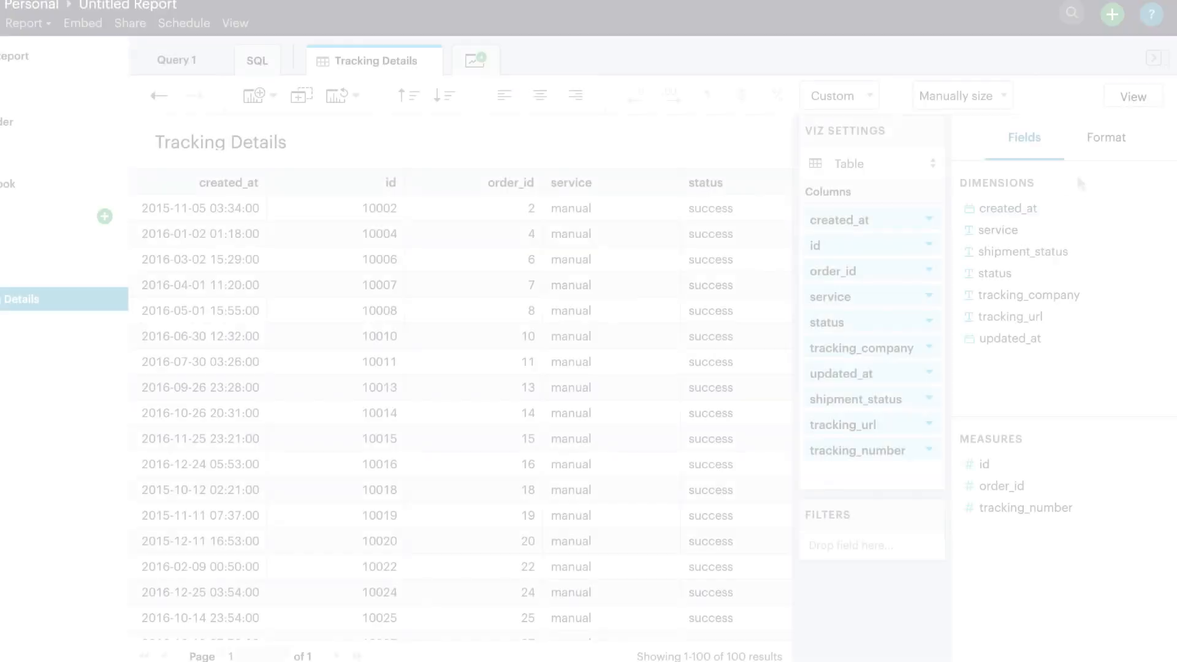
Stripe the Tracking Details rows in Pink and hide column and row gridlines
click(1106, 137)
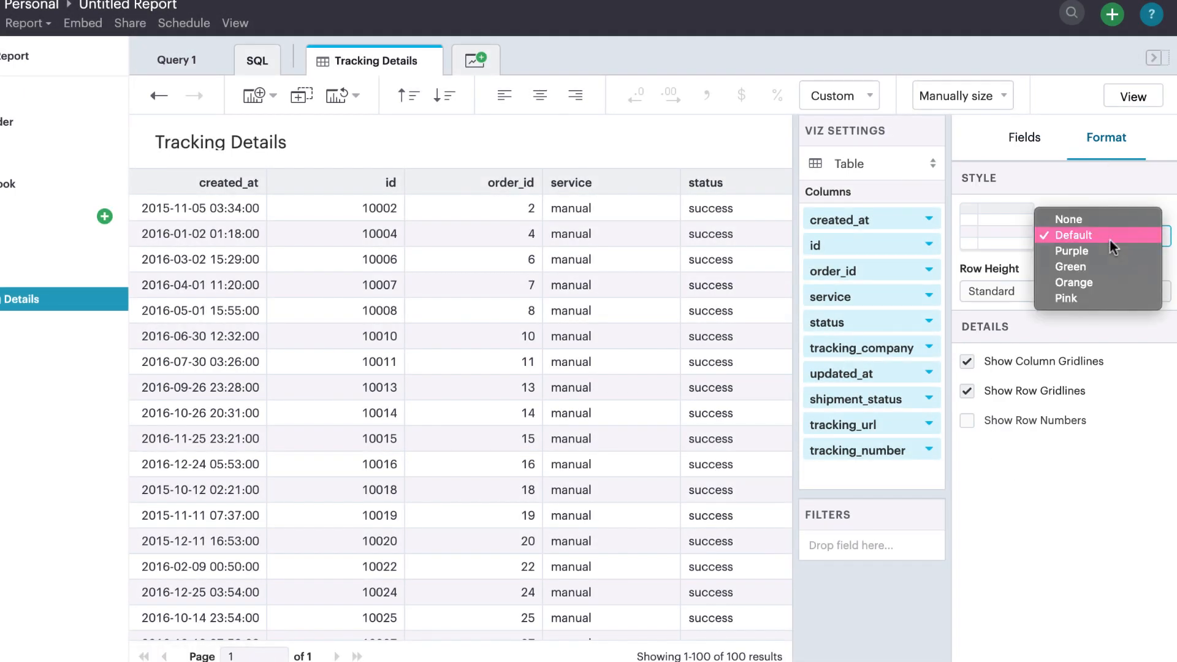
click(1077, 235)
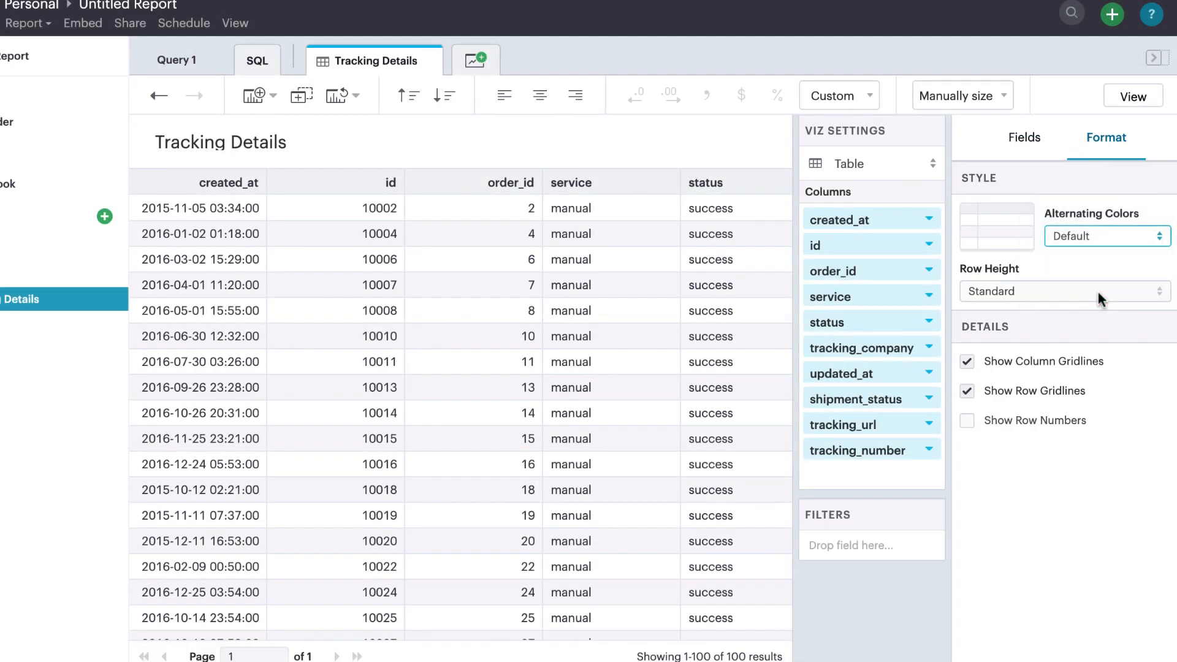
click(1105, 235)
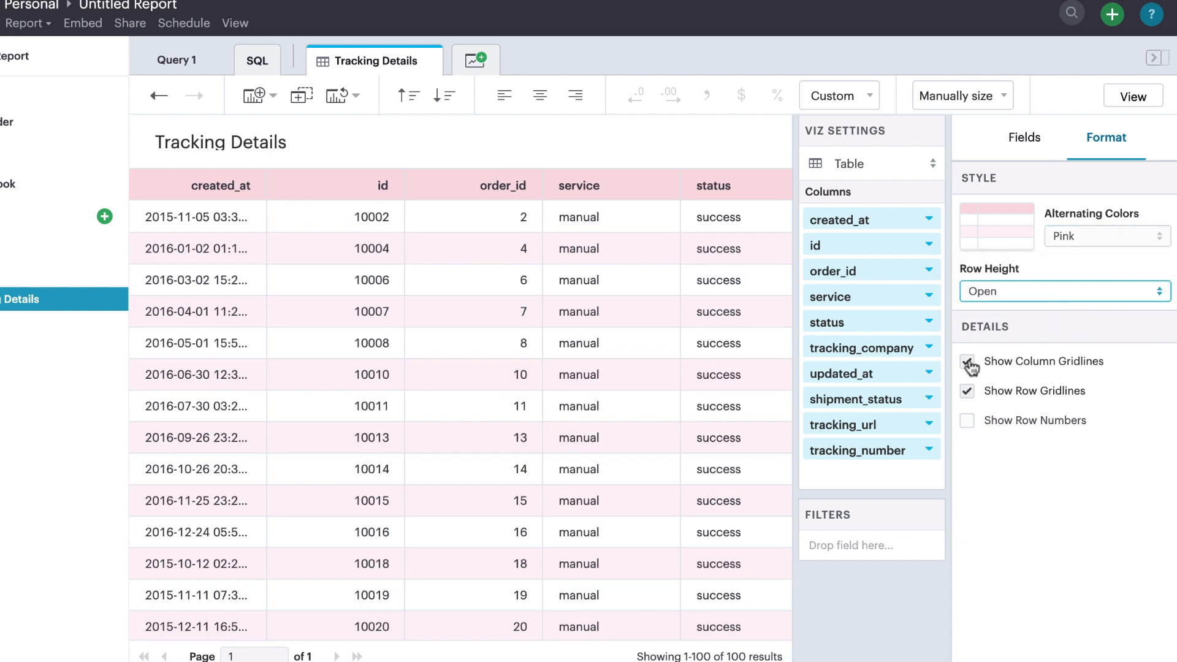
click(967, 361)
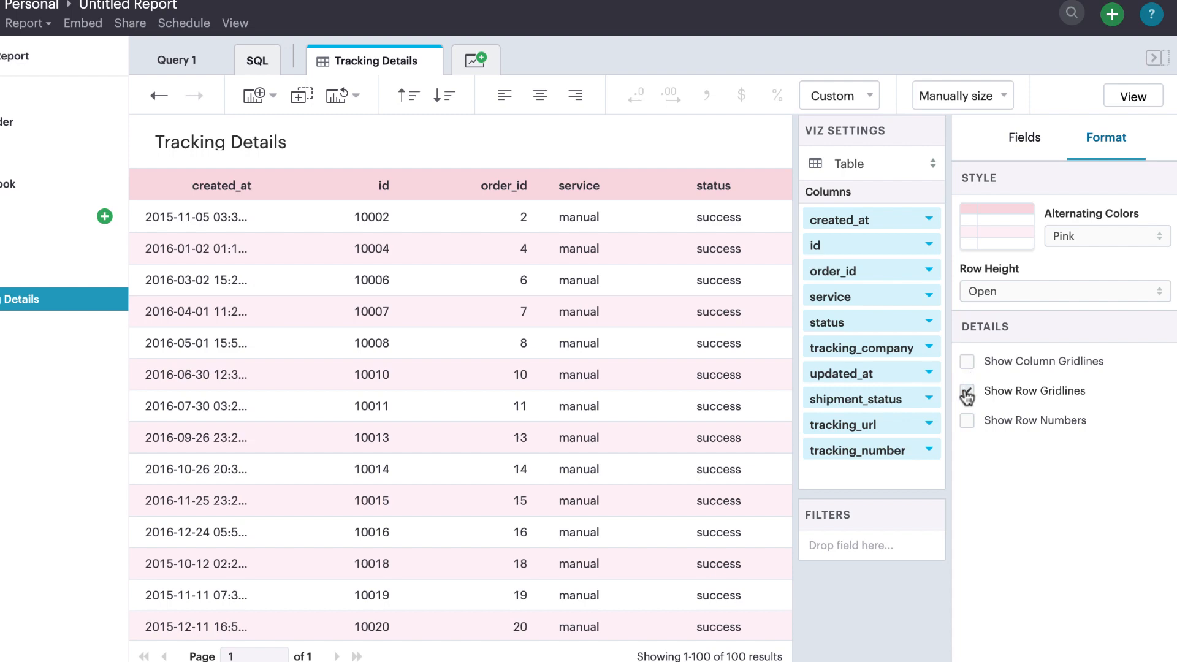
click(968, 421)
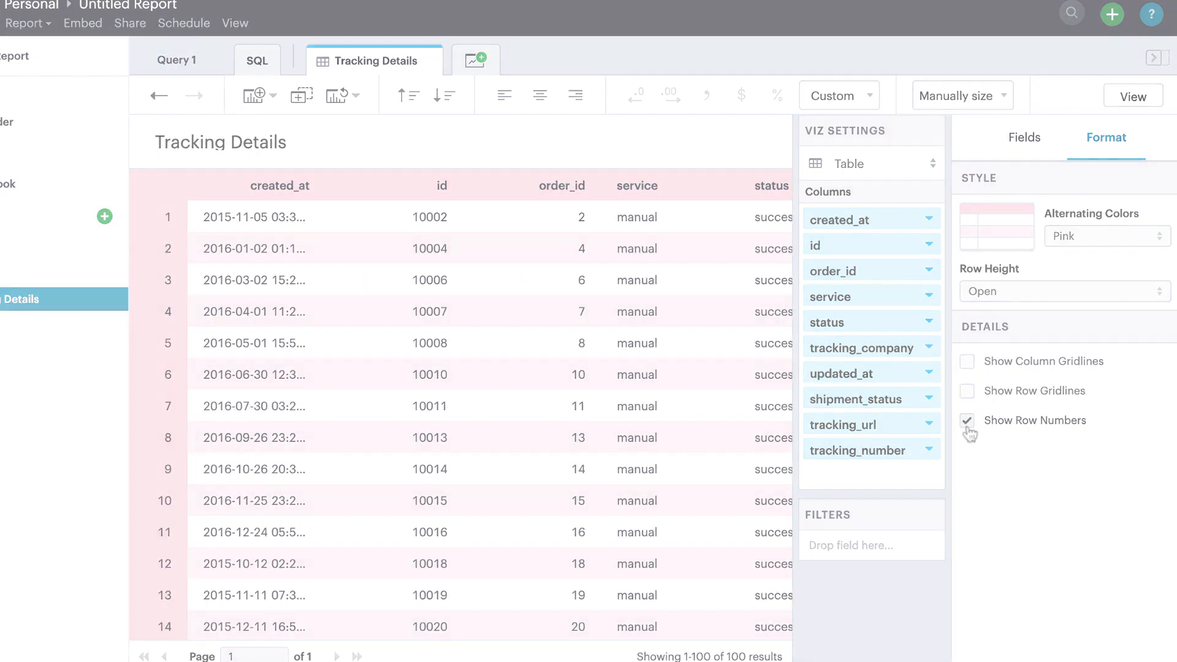